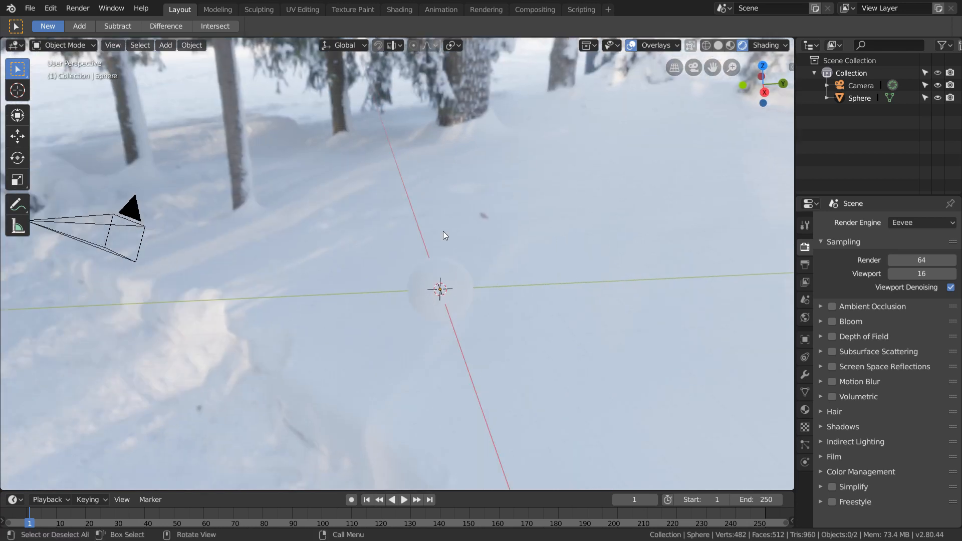
Switch the render engine from Eevee to Cycles so the snow sphere path-traces in the viewport.
left_click(920, 223)
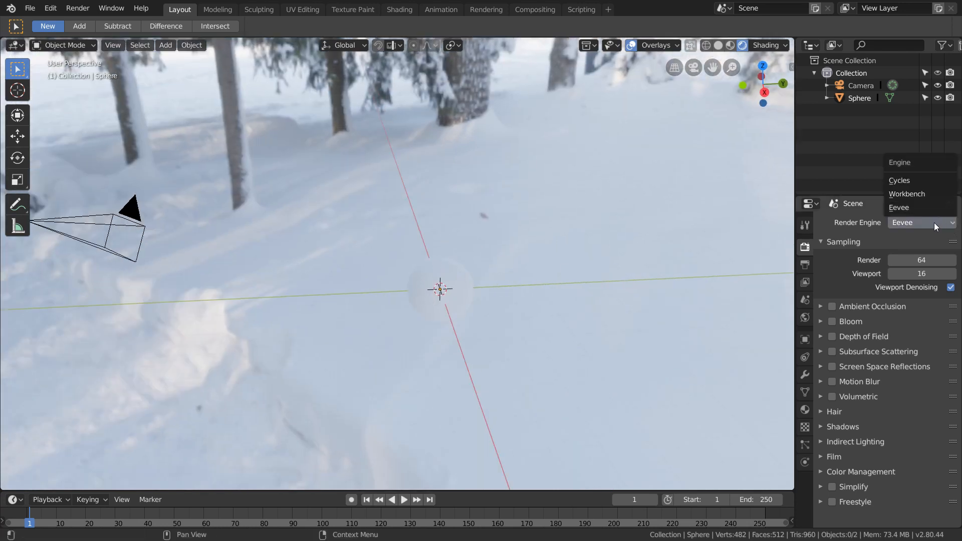
left_click(900, 180)
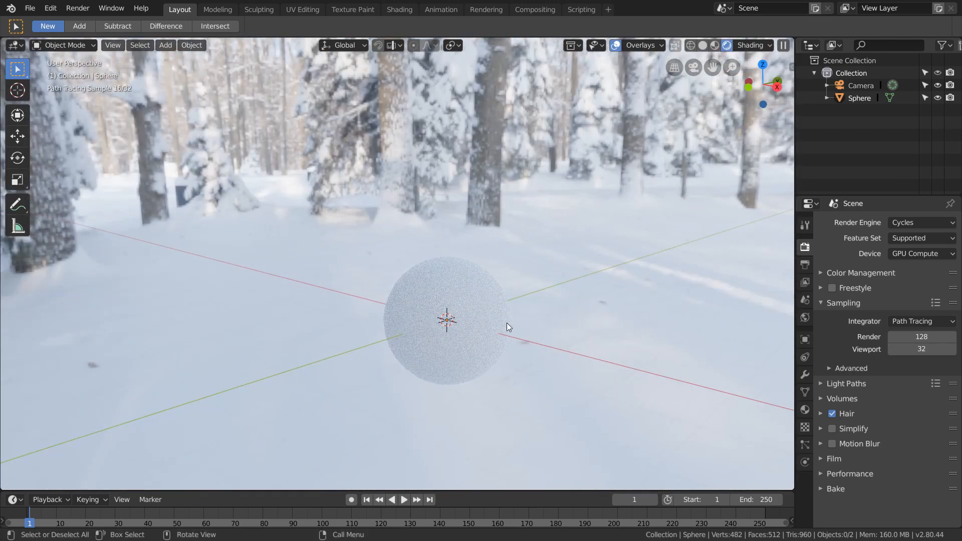
mouse_move(414, 279)
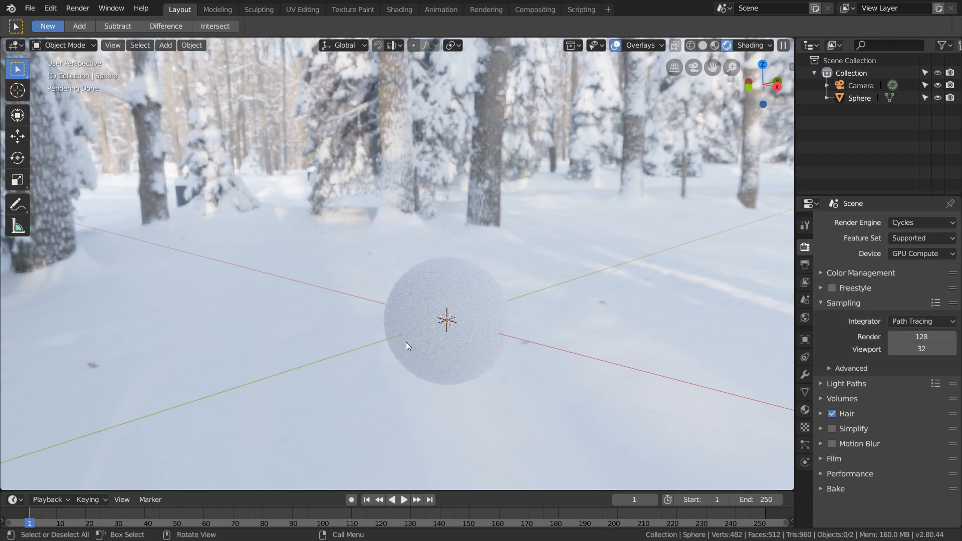
Mark a render region (Ctrl+B box) around the sphere so only that rectangle is path-traced.
left_click_drag(404, 343, 494, 141)
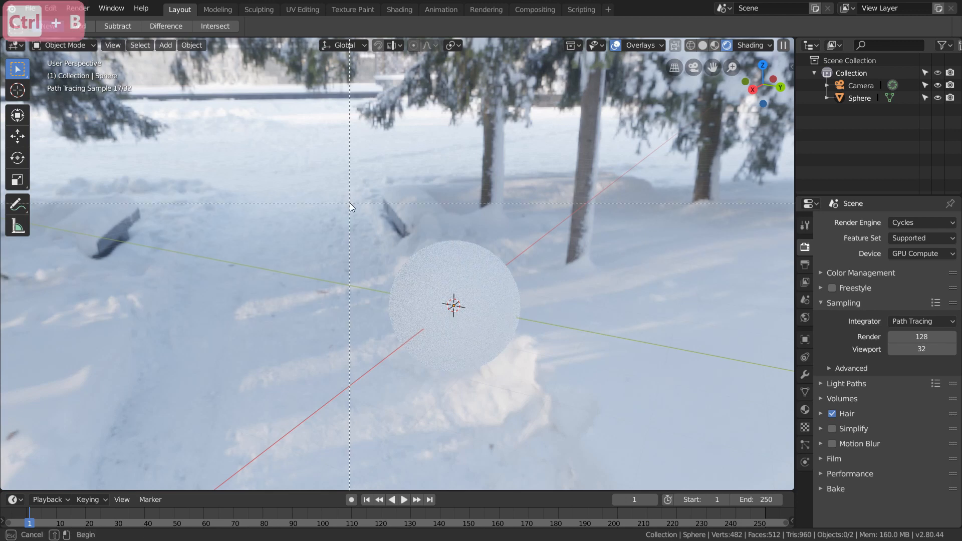
left_click_drag(353, 199, 548, 387)
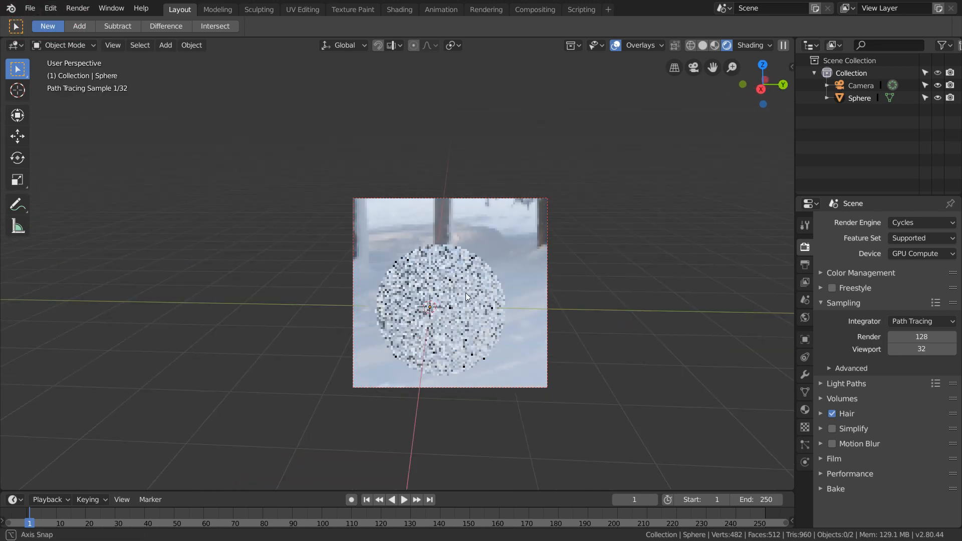
left_click_drag(466, 298, 392, 300)
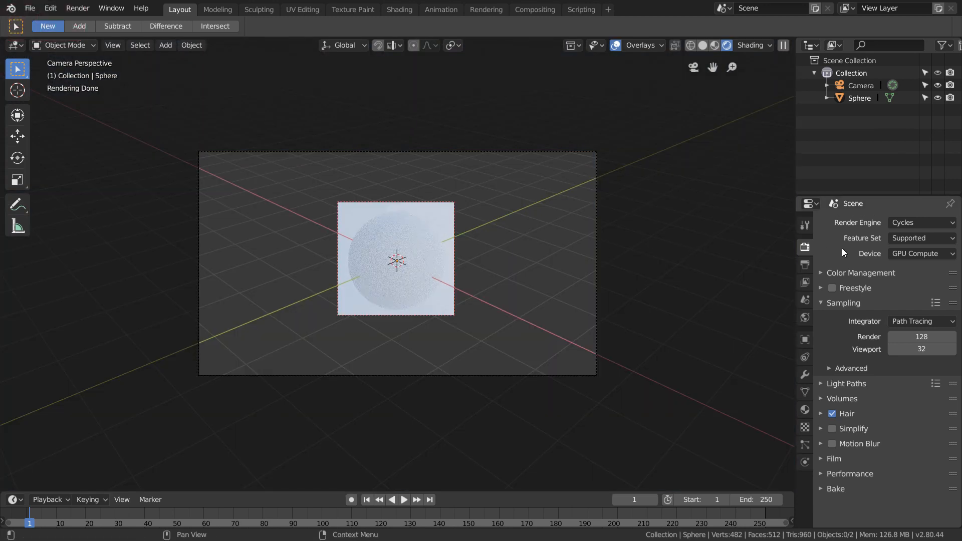
In Output Properties keep Border on, enable Crop, and render the frame (F12) limited to the sphere region.
left_click(804, 264)
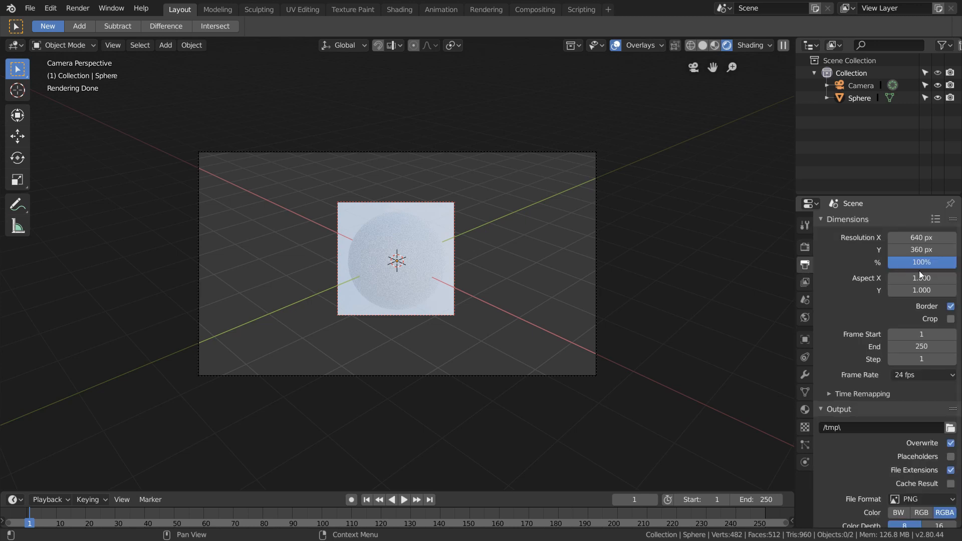
mouse_move(950, 306)
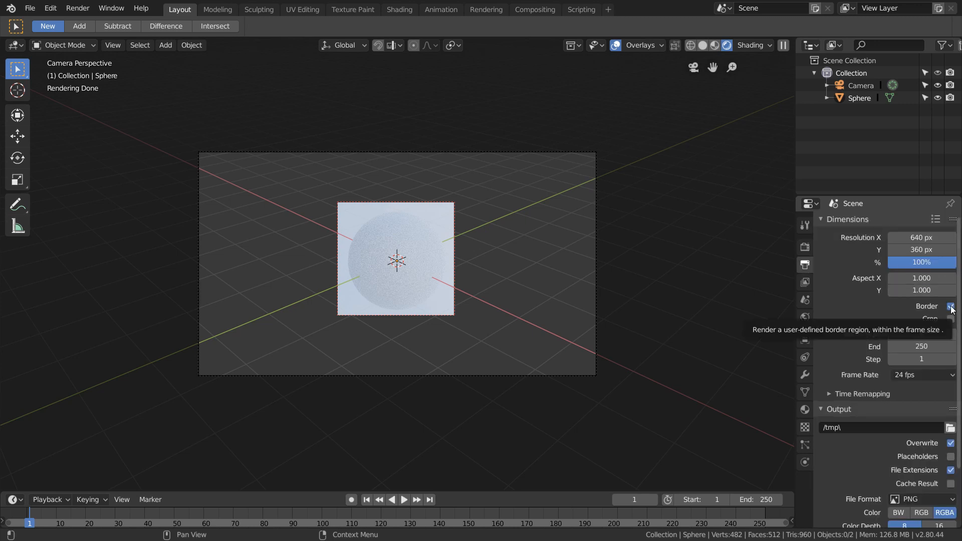
left_click(950, 306)
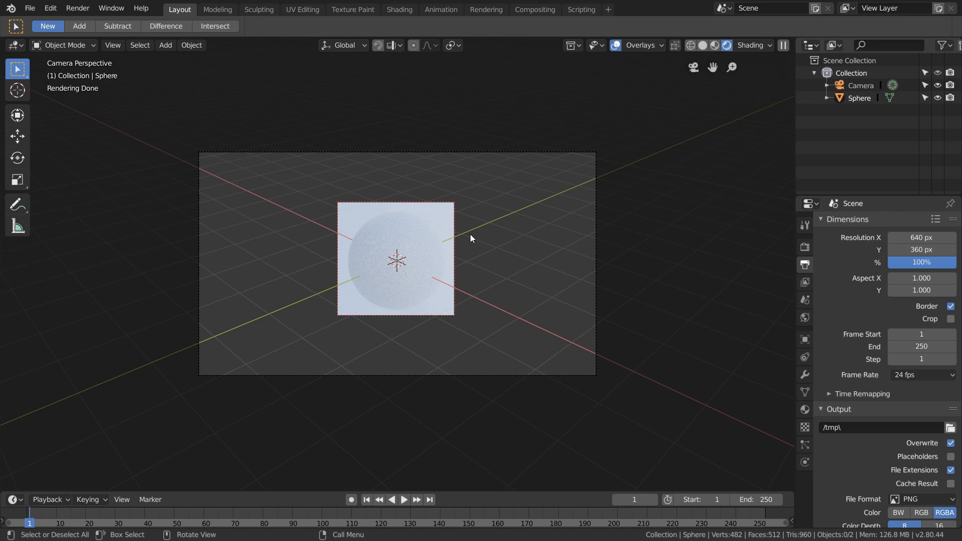
key("F12")
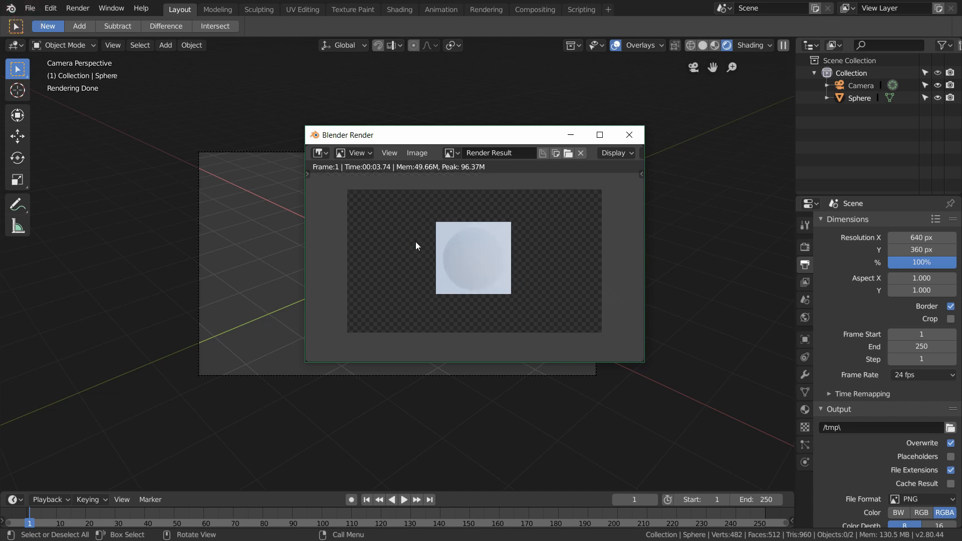
mouse_move(445, 294)
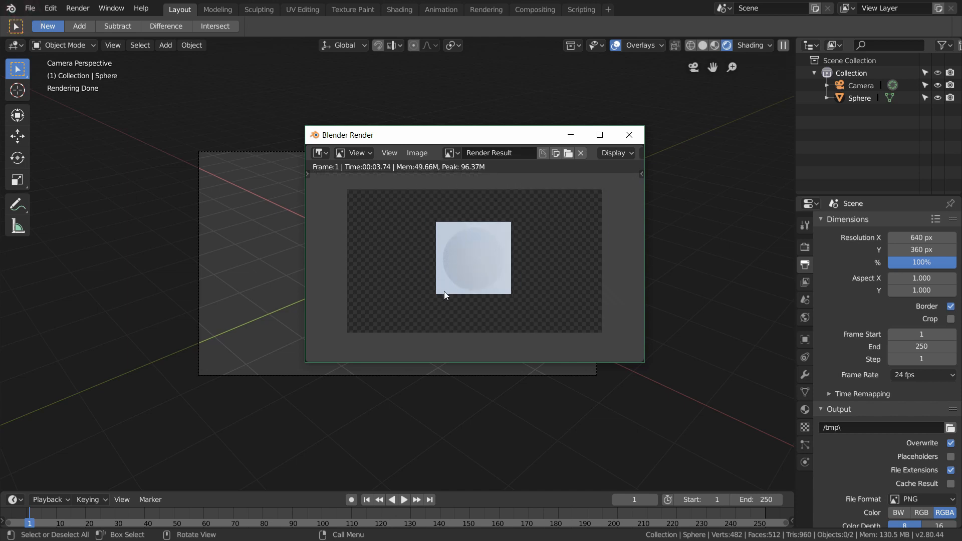
mouse_move(570, 240)
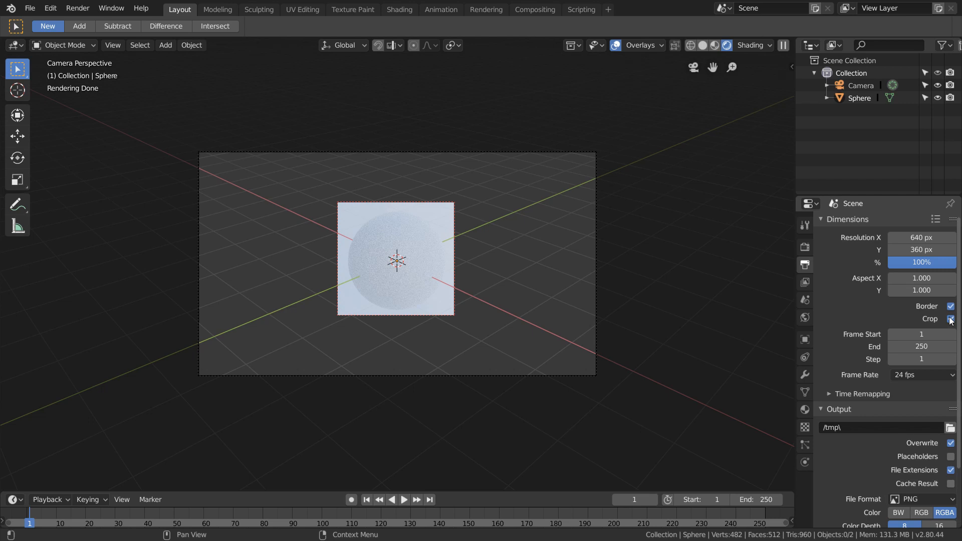
key("F12")
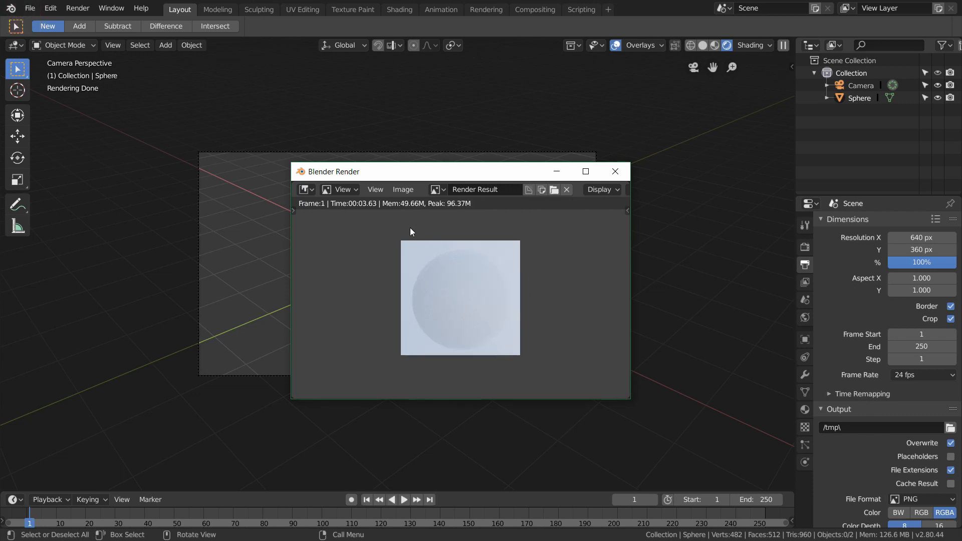
mouse_move(407, 363)
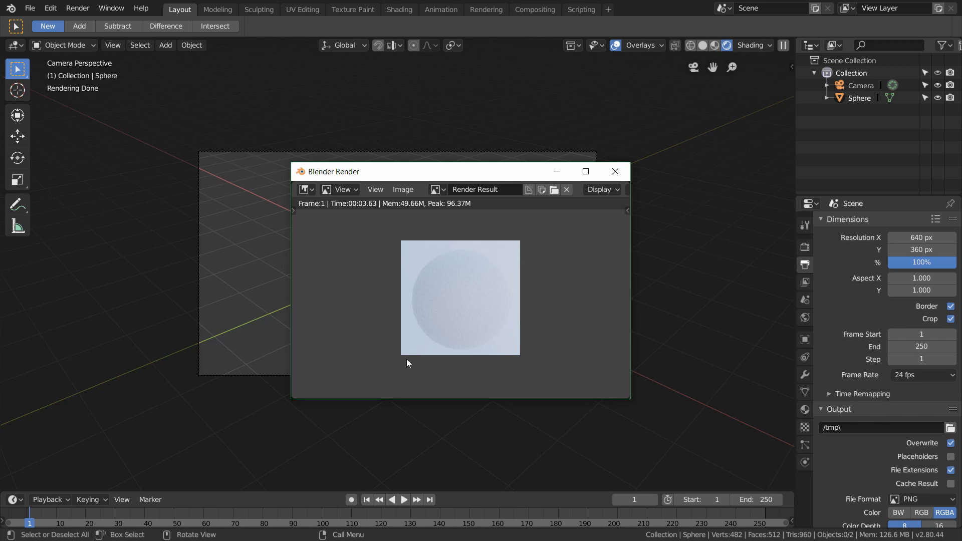
mouse_move(613, 208)
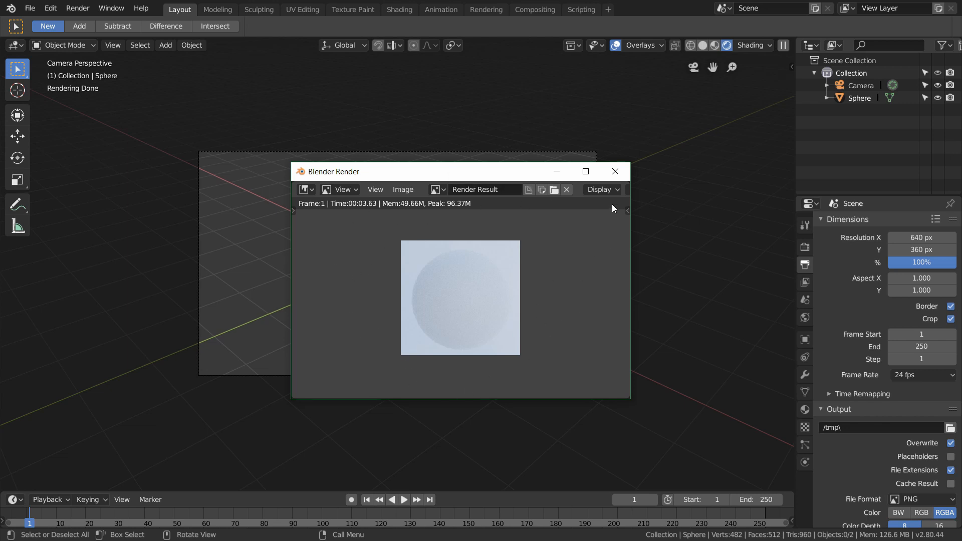
Close the render result window and clear the render region so the whole camera frame renders again.
left_click(615, 170)
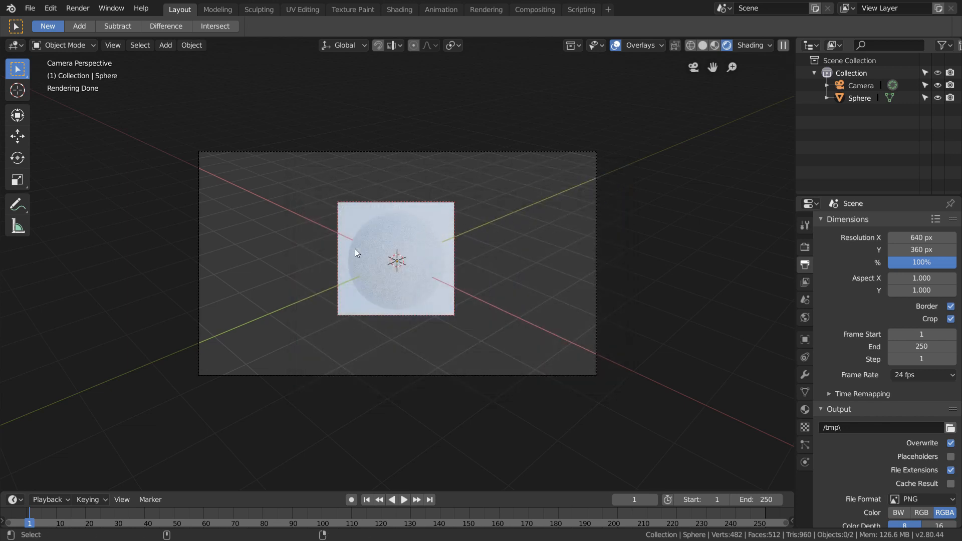
key("Ctrl+Alt+B")
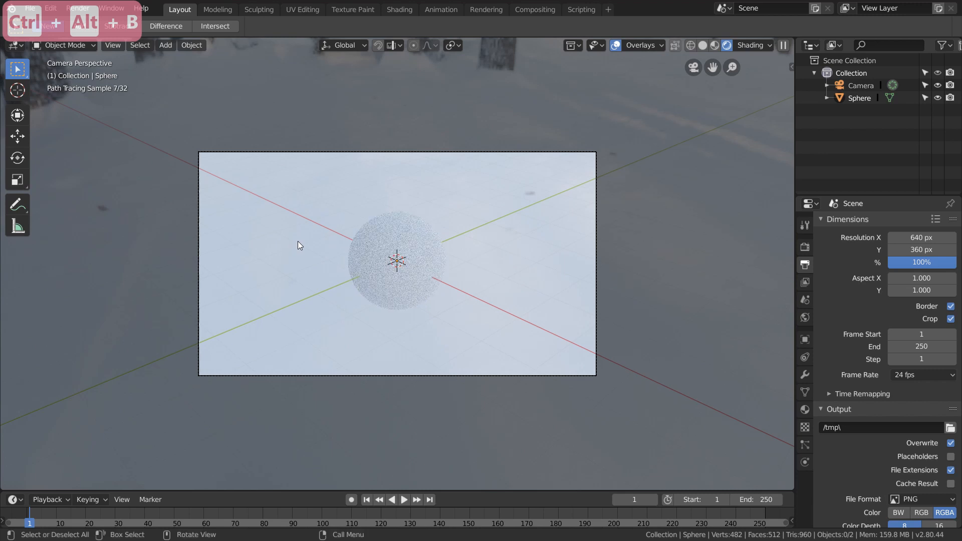